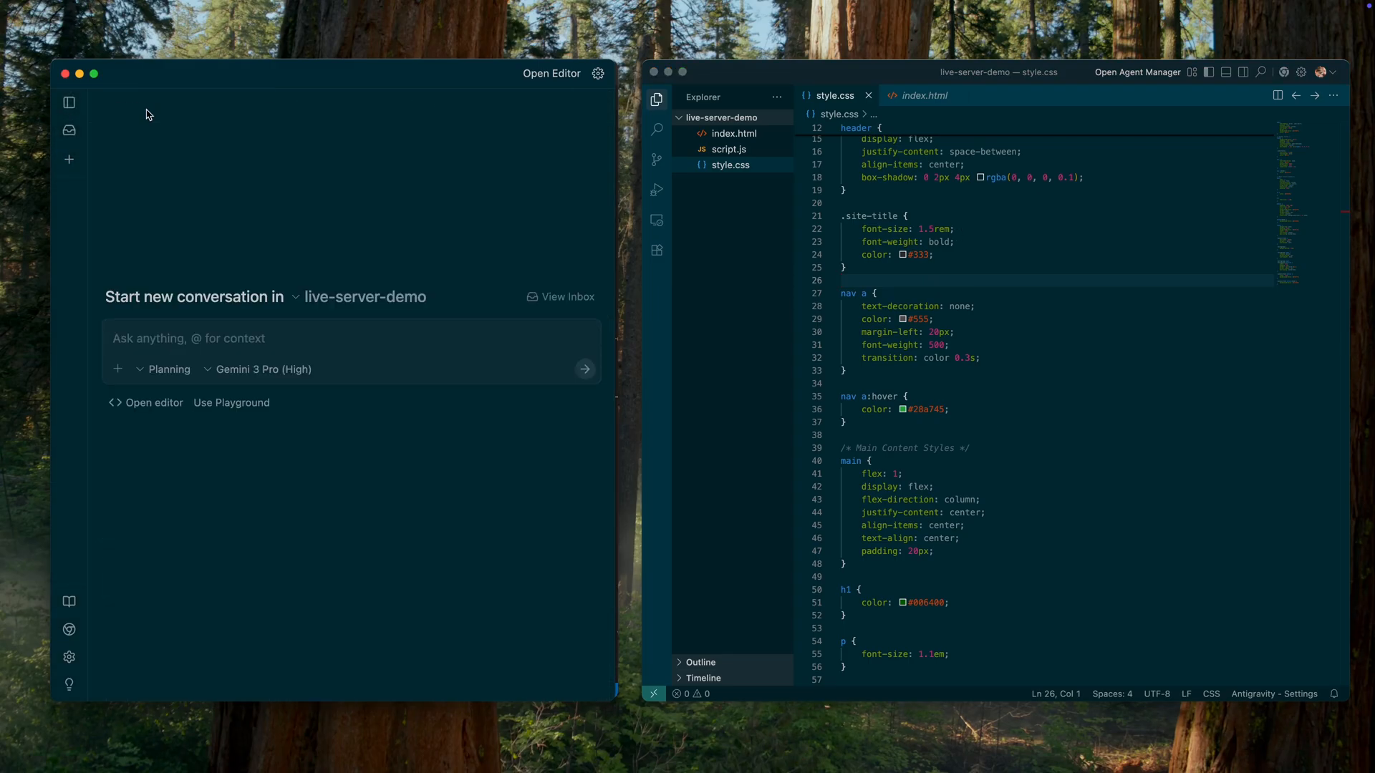
# Switch to Safari showing the antigravity.google Professional use-cases page
pyautogui.click(561, 297)
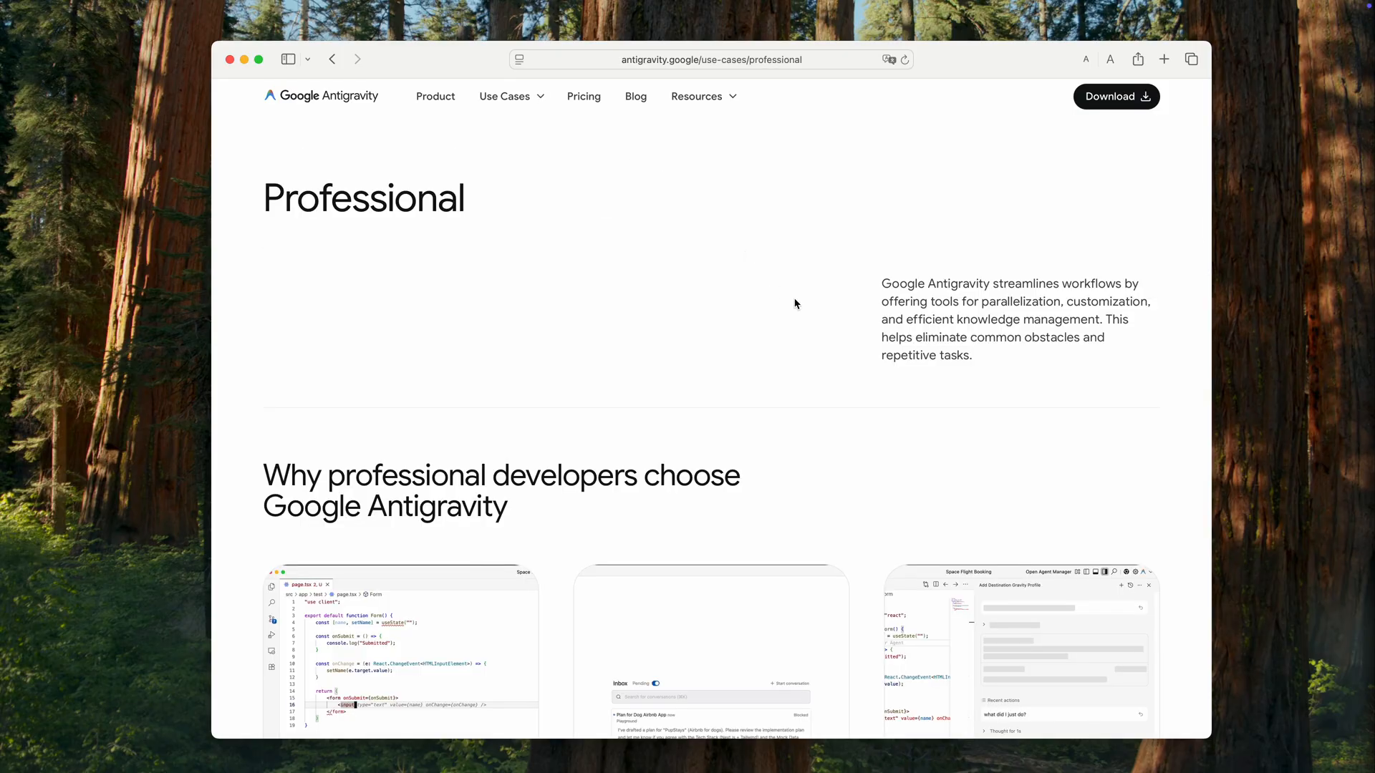
# Browse the Frontend use-cases page from the site's Use Cases menu
pyautogui.click(504, 96)
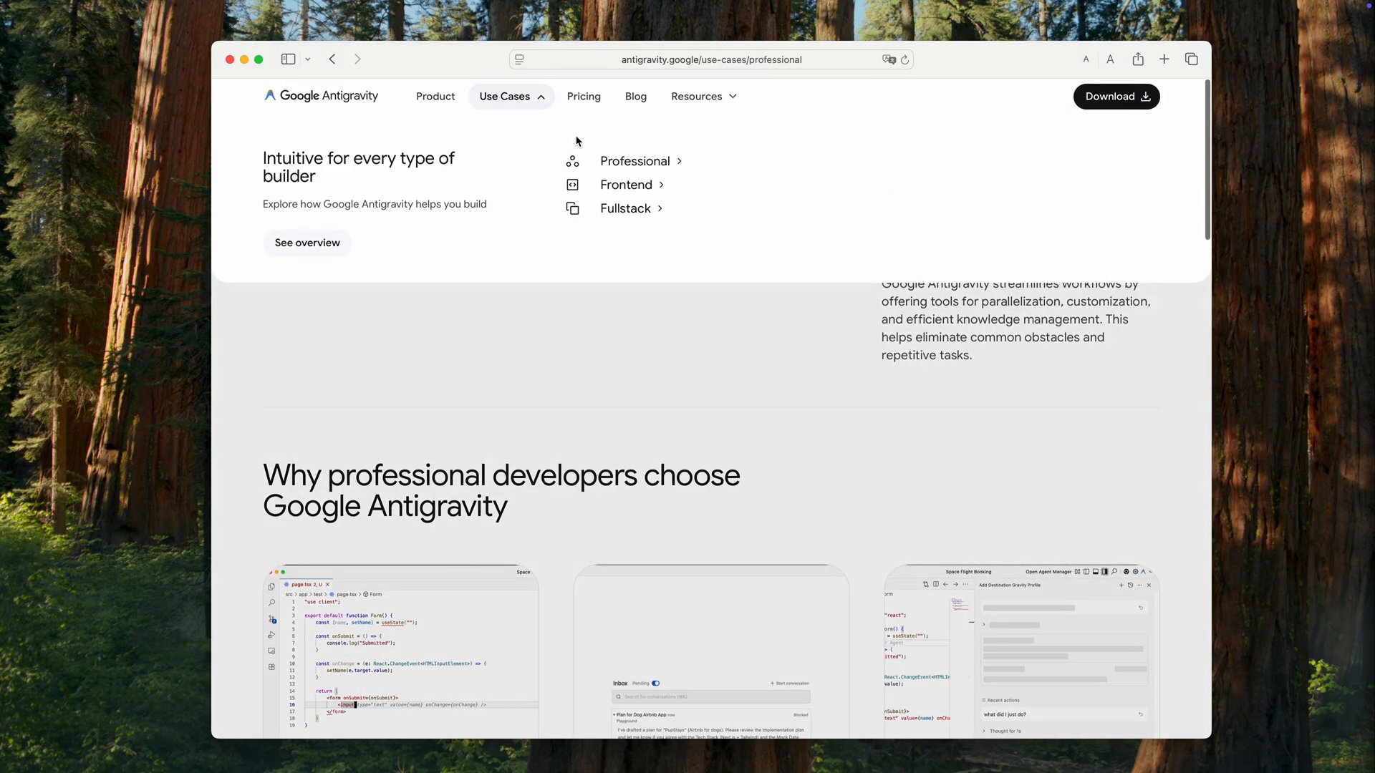
pyautogui.click(626, 184)
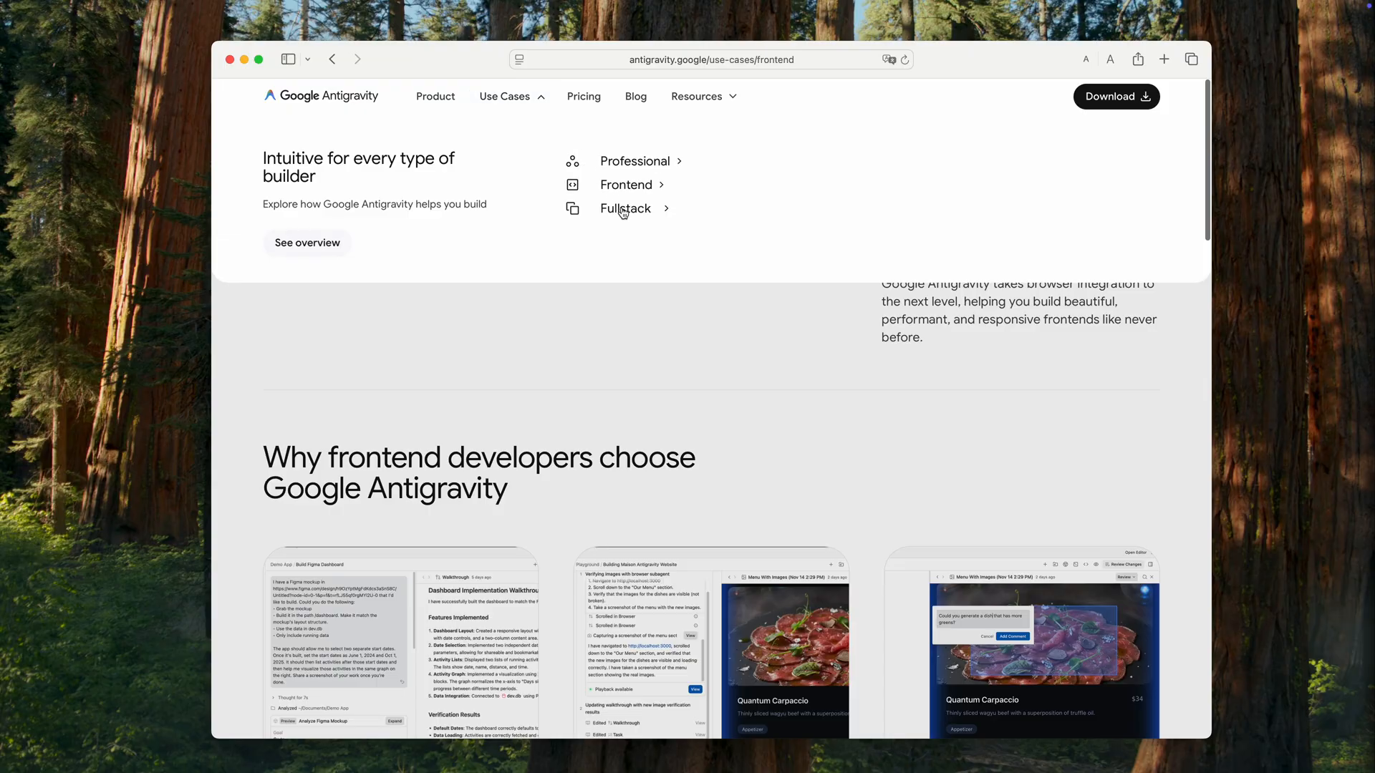
pyautogui.click(624, 209)
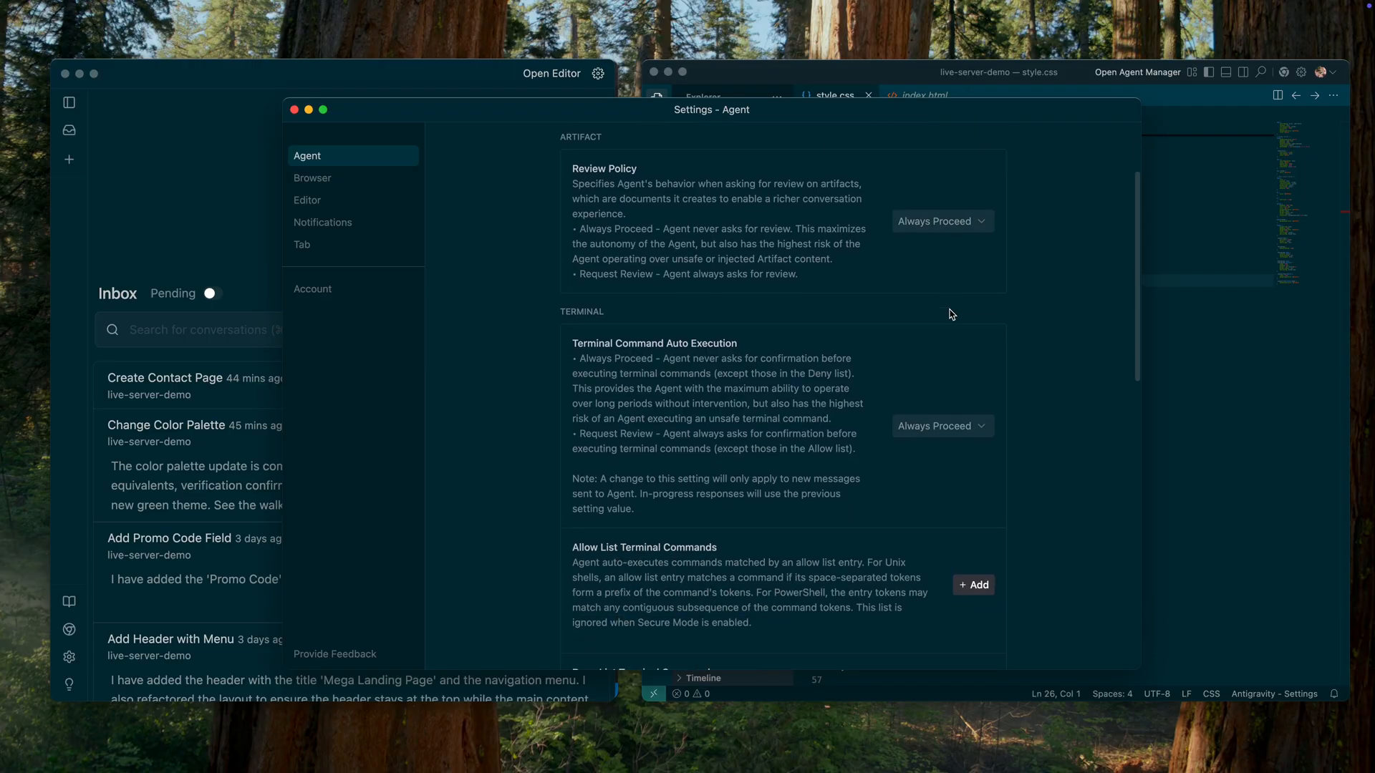
pyautogui.scroll(-3)
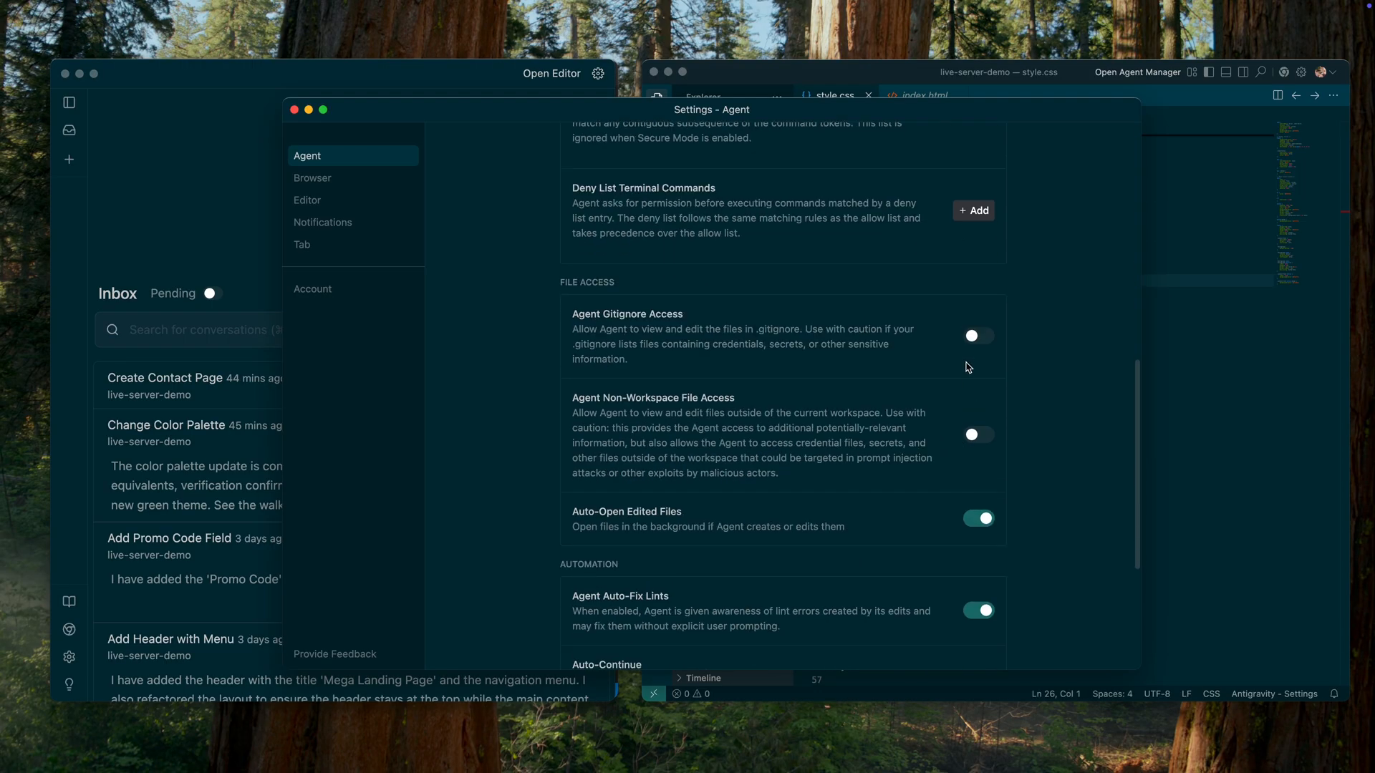
# Play the agent's Registration Attempt recording showing the 'User already exists' error
pyautogui.click(312, 178)
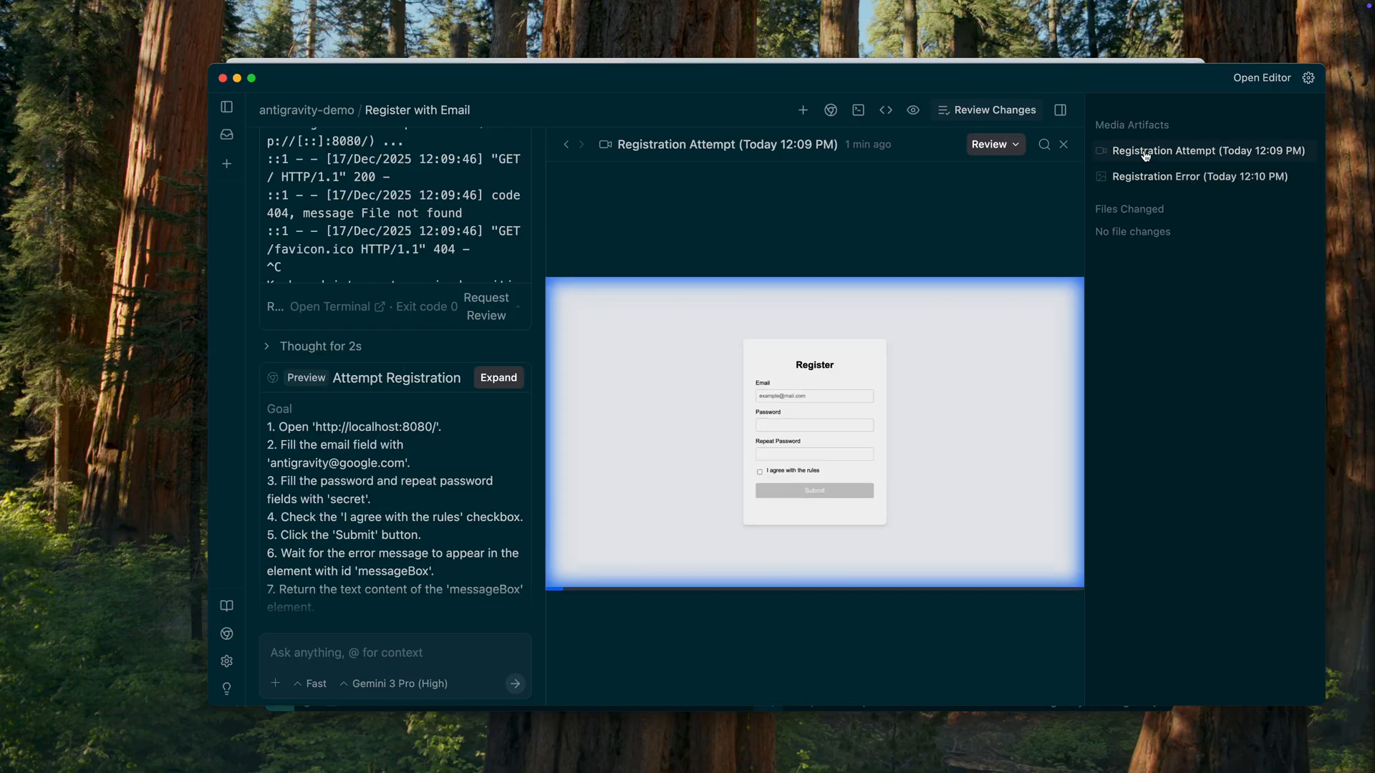
pyautogui.click(813, 490)
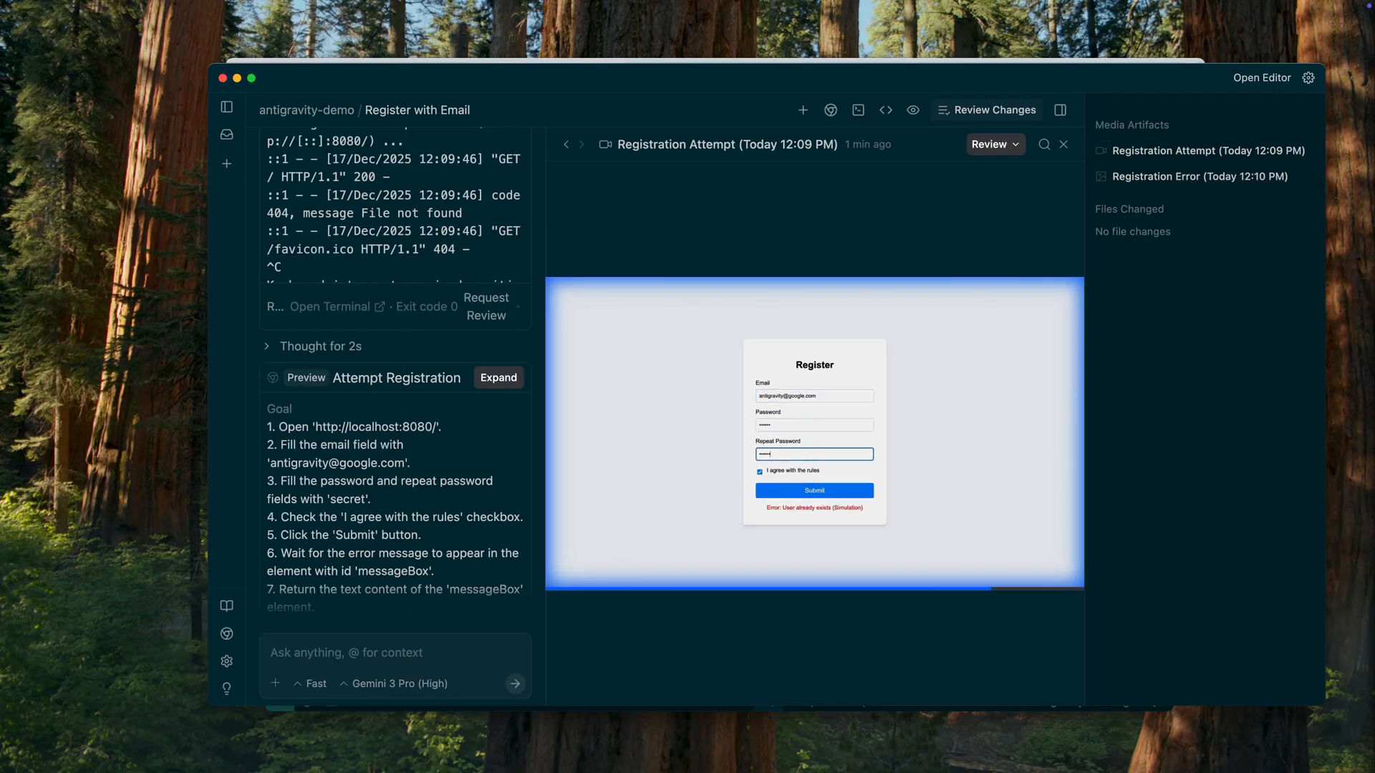